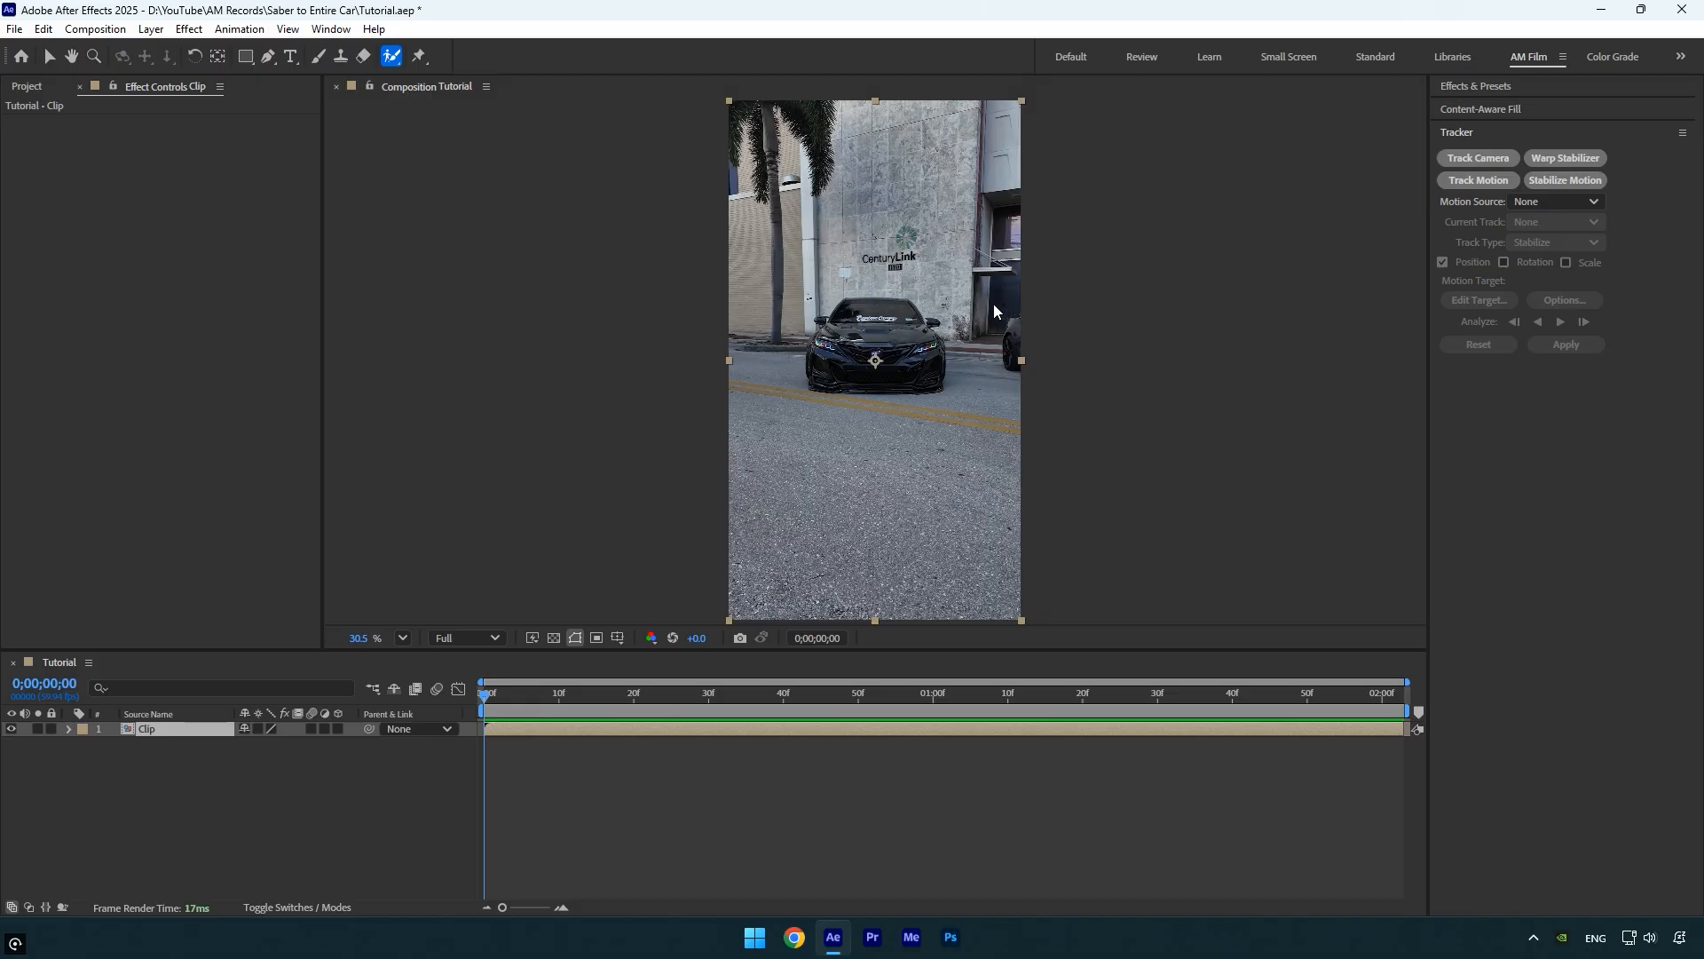
Refine the car's Roto Brush matte, then auto-trace its alpha channel across the work area
{"action": "left_click", "coordinate": [1477, 179]}
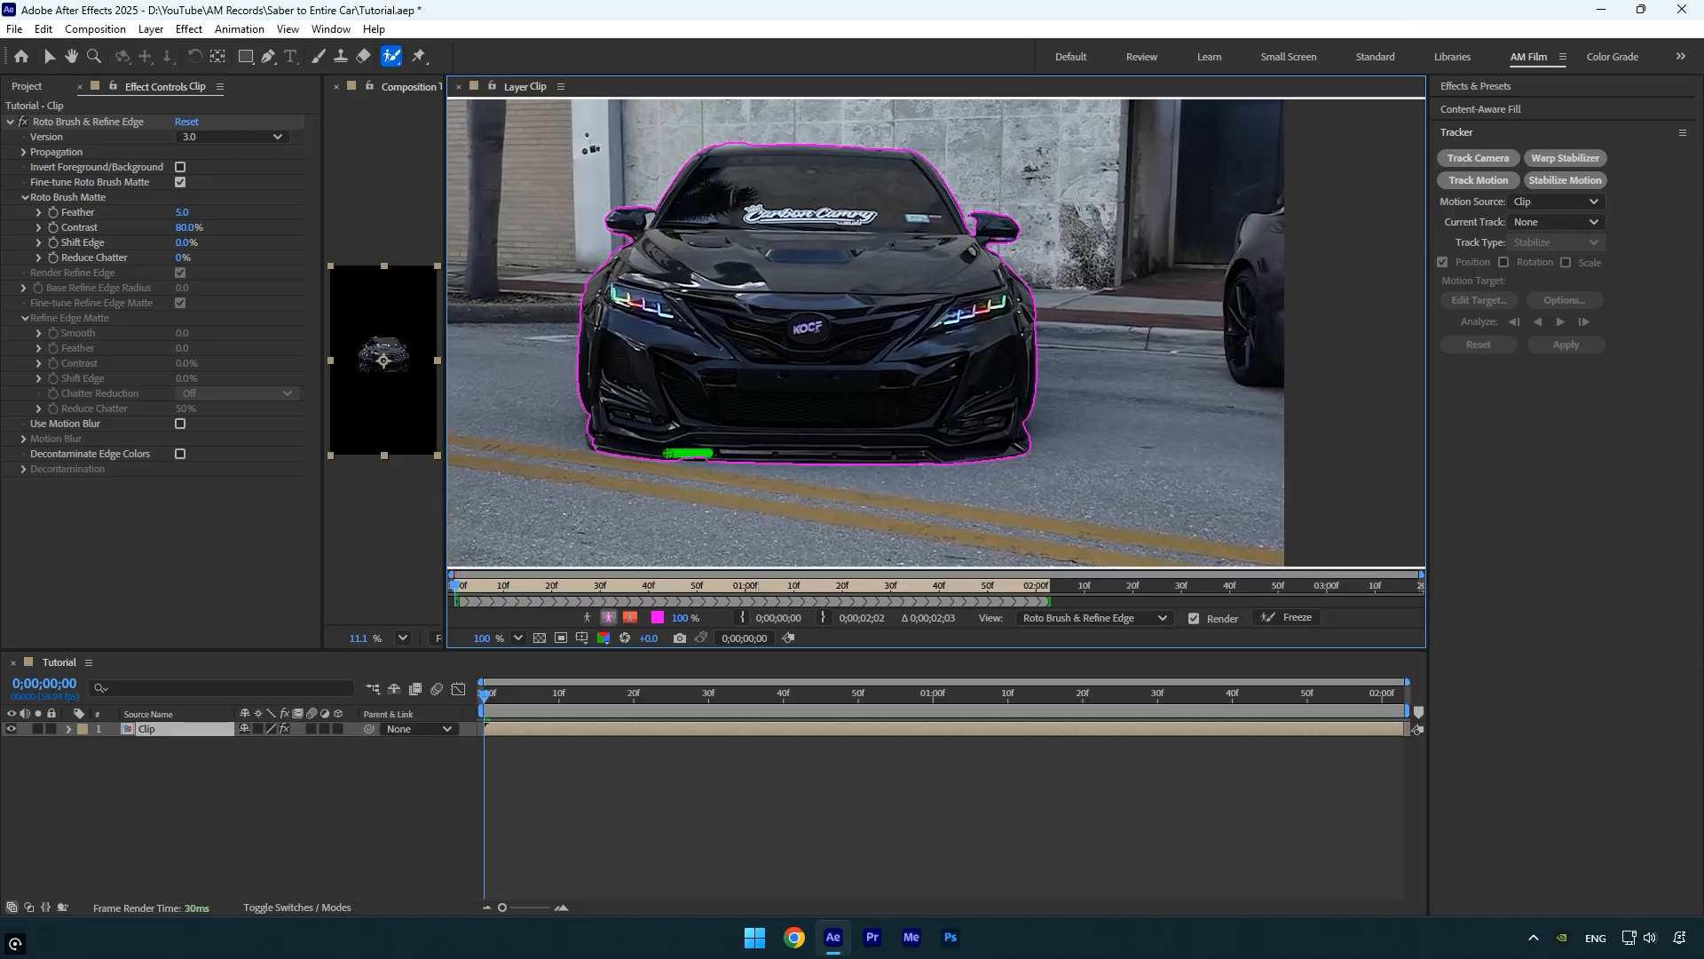
{"action": "left_click", "coordinate": [1294, 618]}
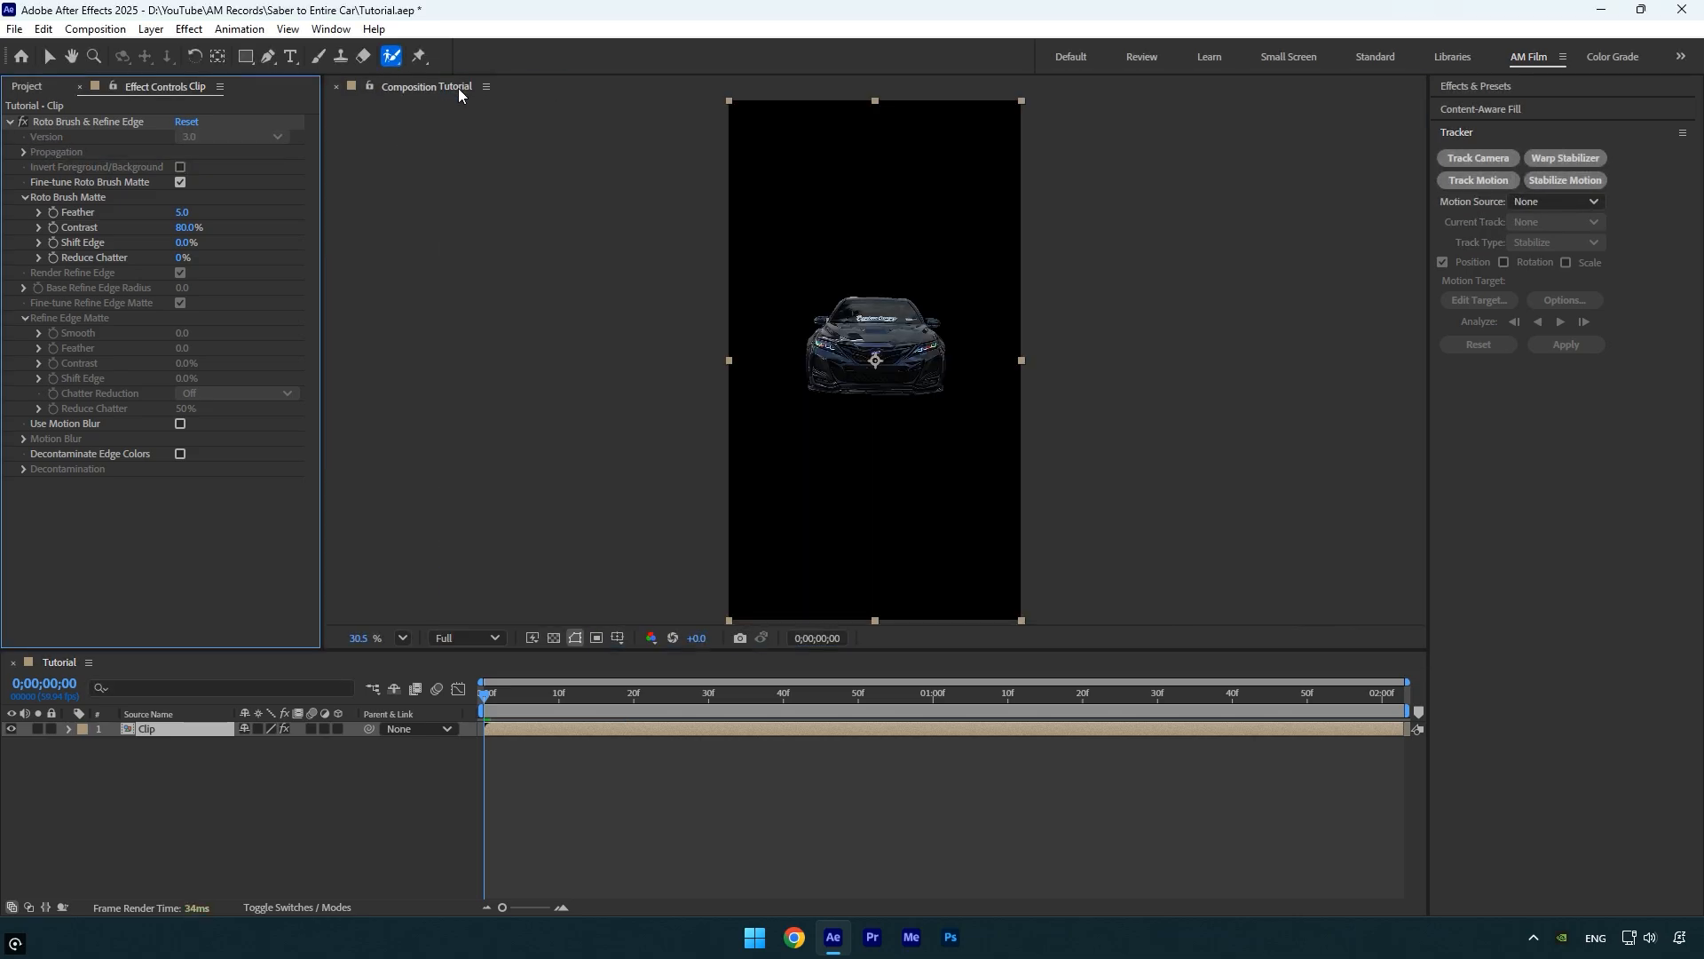
{"action": "mouse_move", "coordinate": [939, 396]}
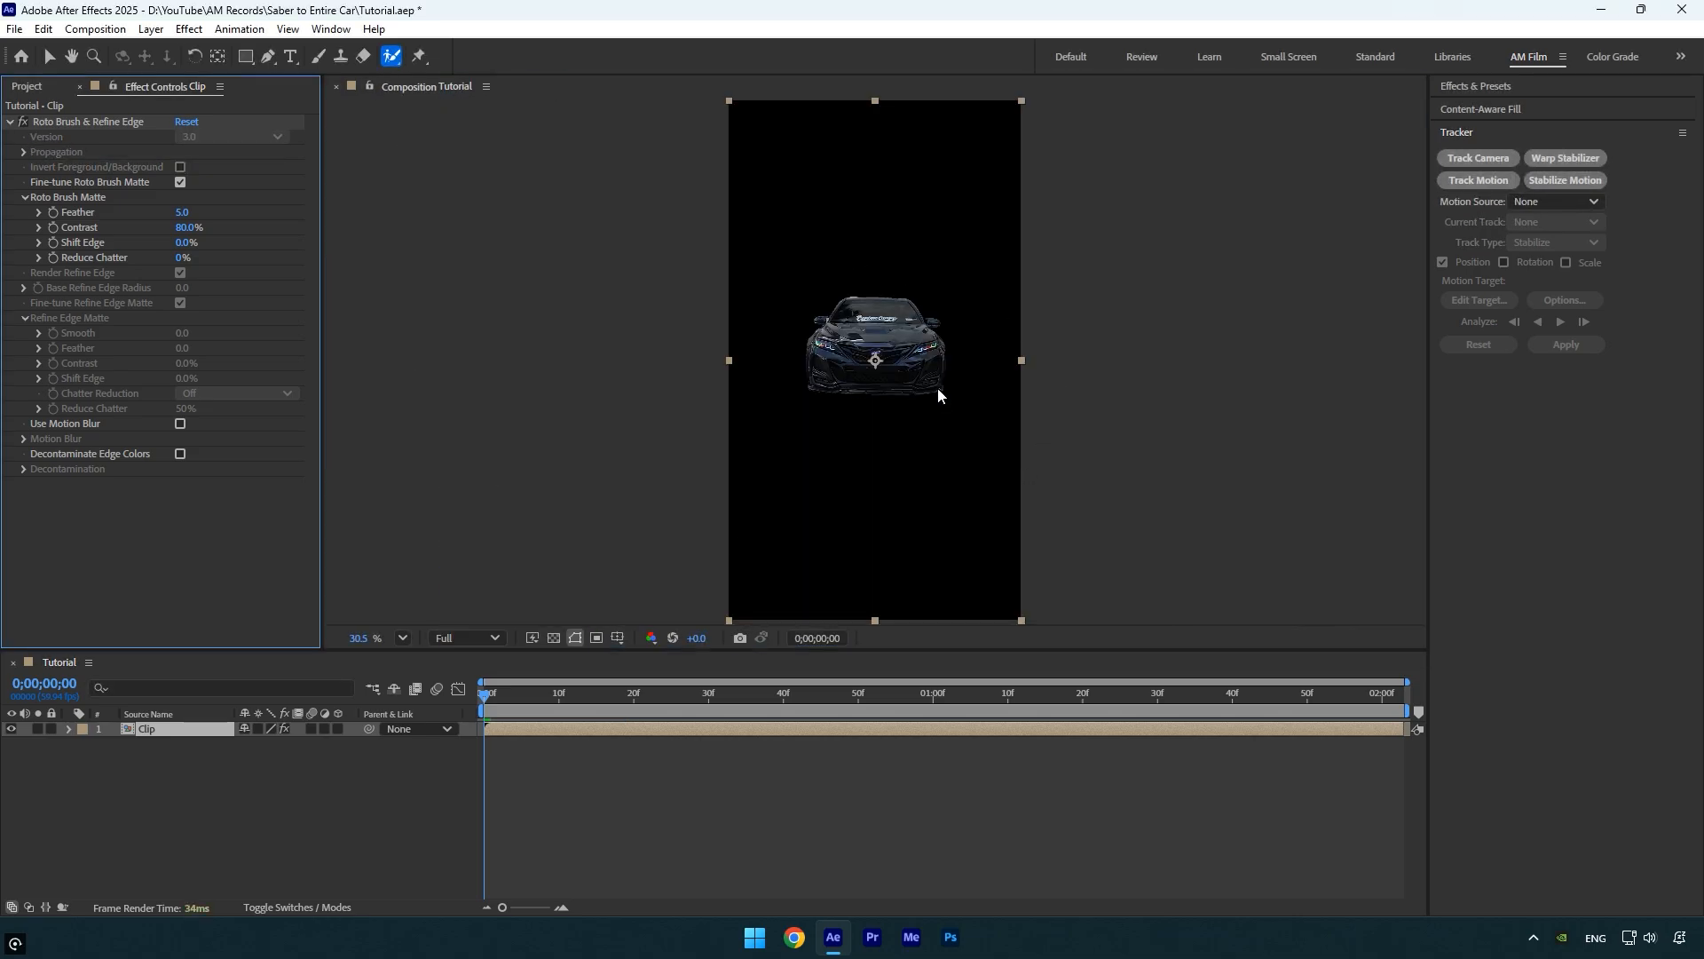
{"action": "left_click", "coordinate": [150, 28]}
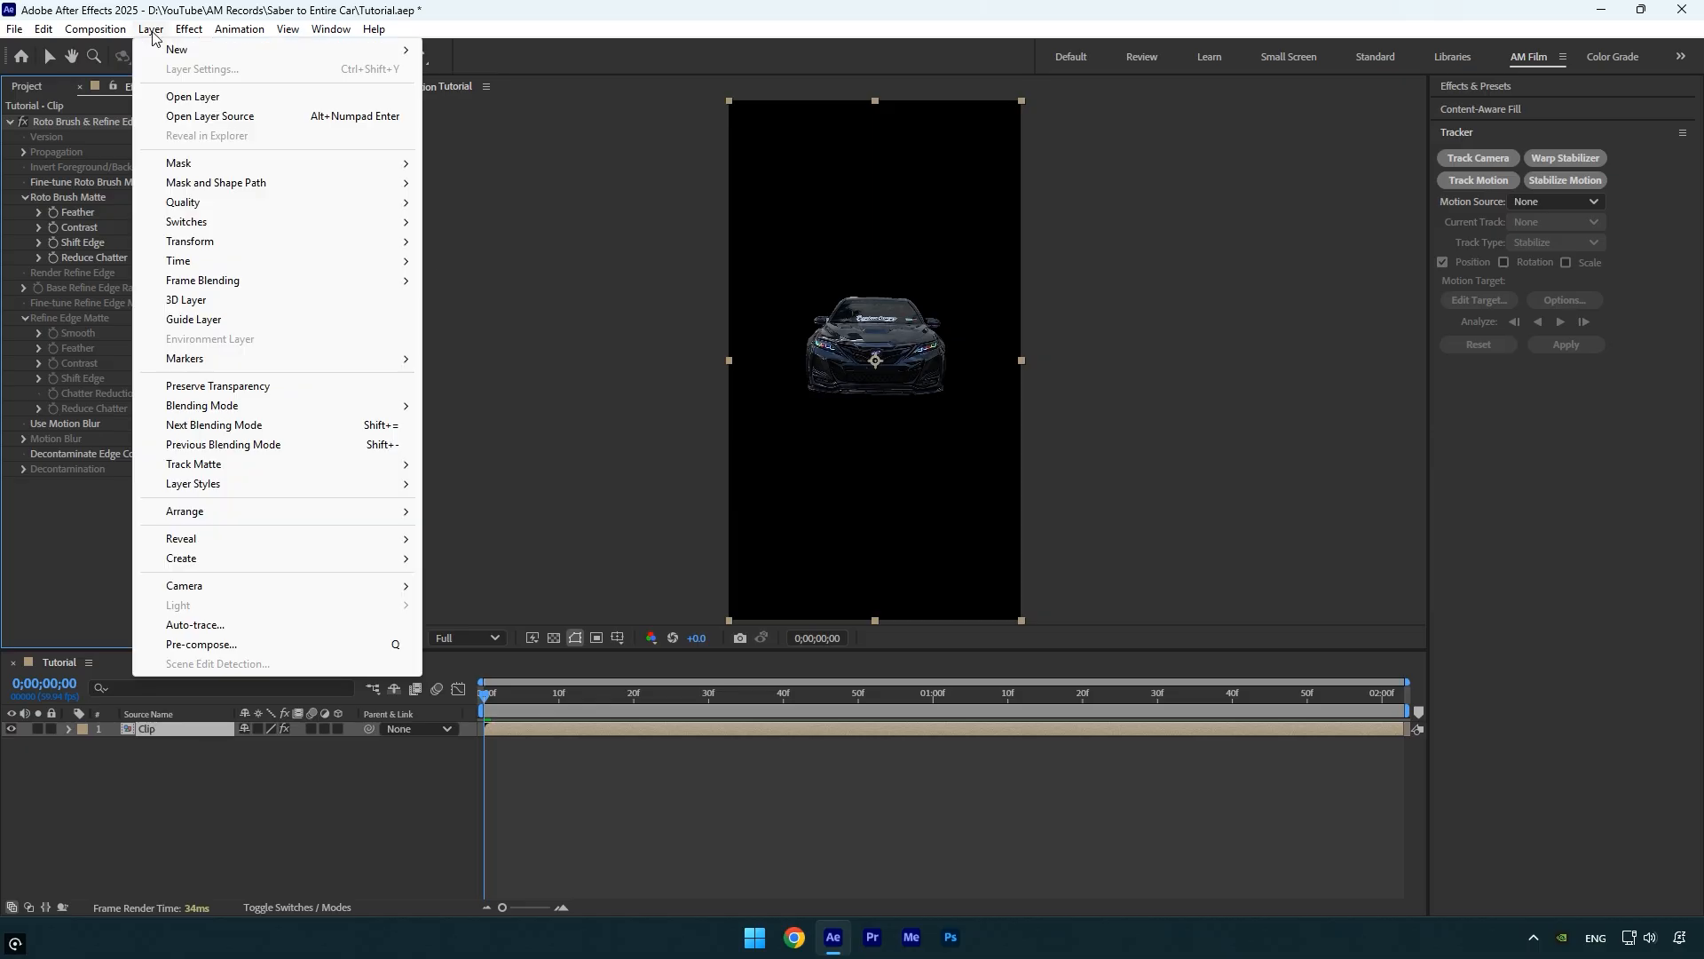
{"action": "left_click", "coordinate": [194, 624]}
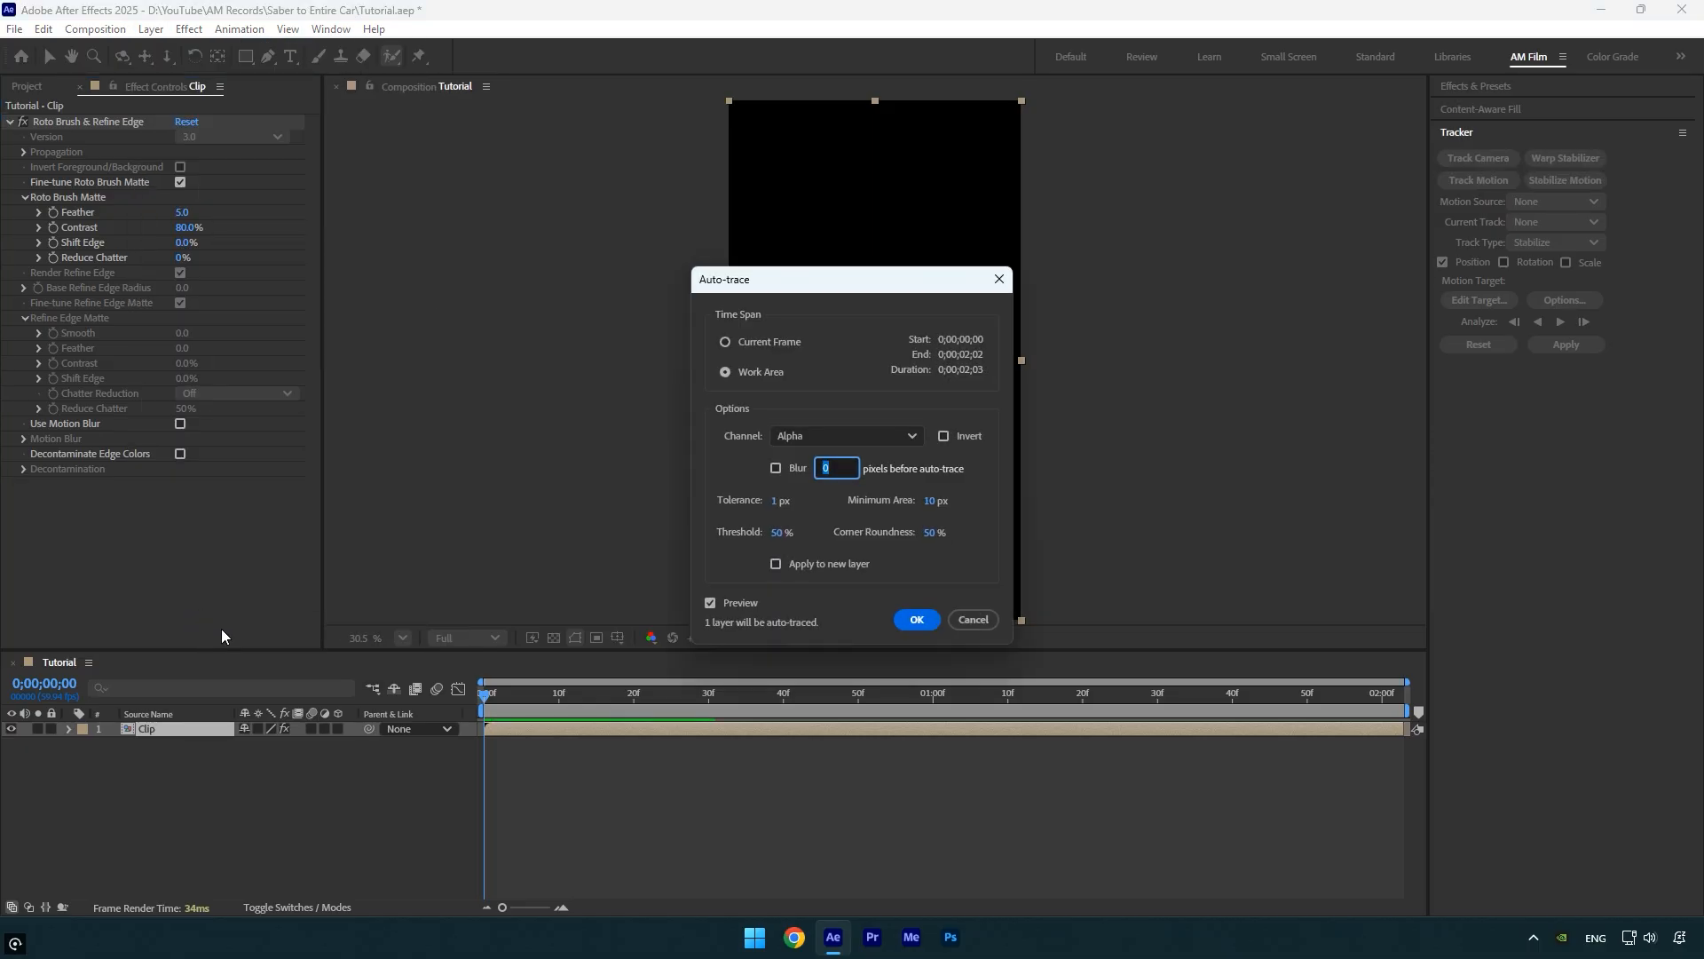
{"action": "left_click", "coordinate": [915, 620]}
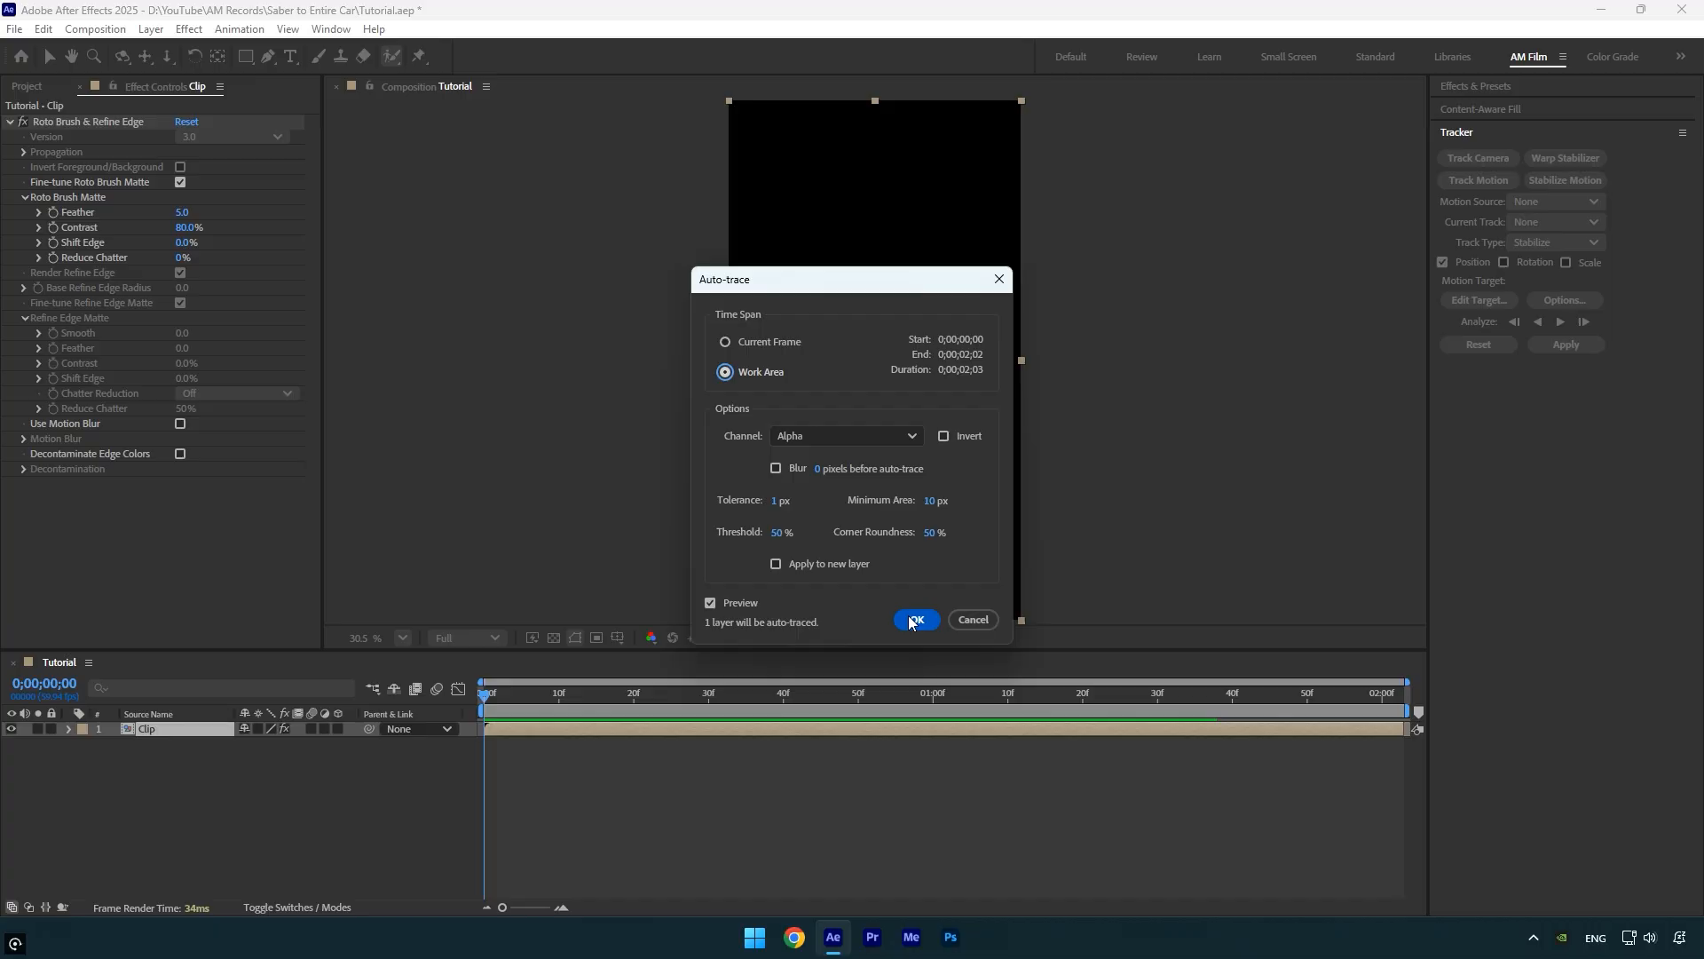
{"action": "left_click", "coordinate": [916, 619]}
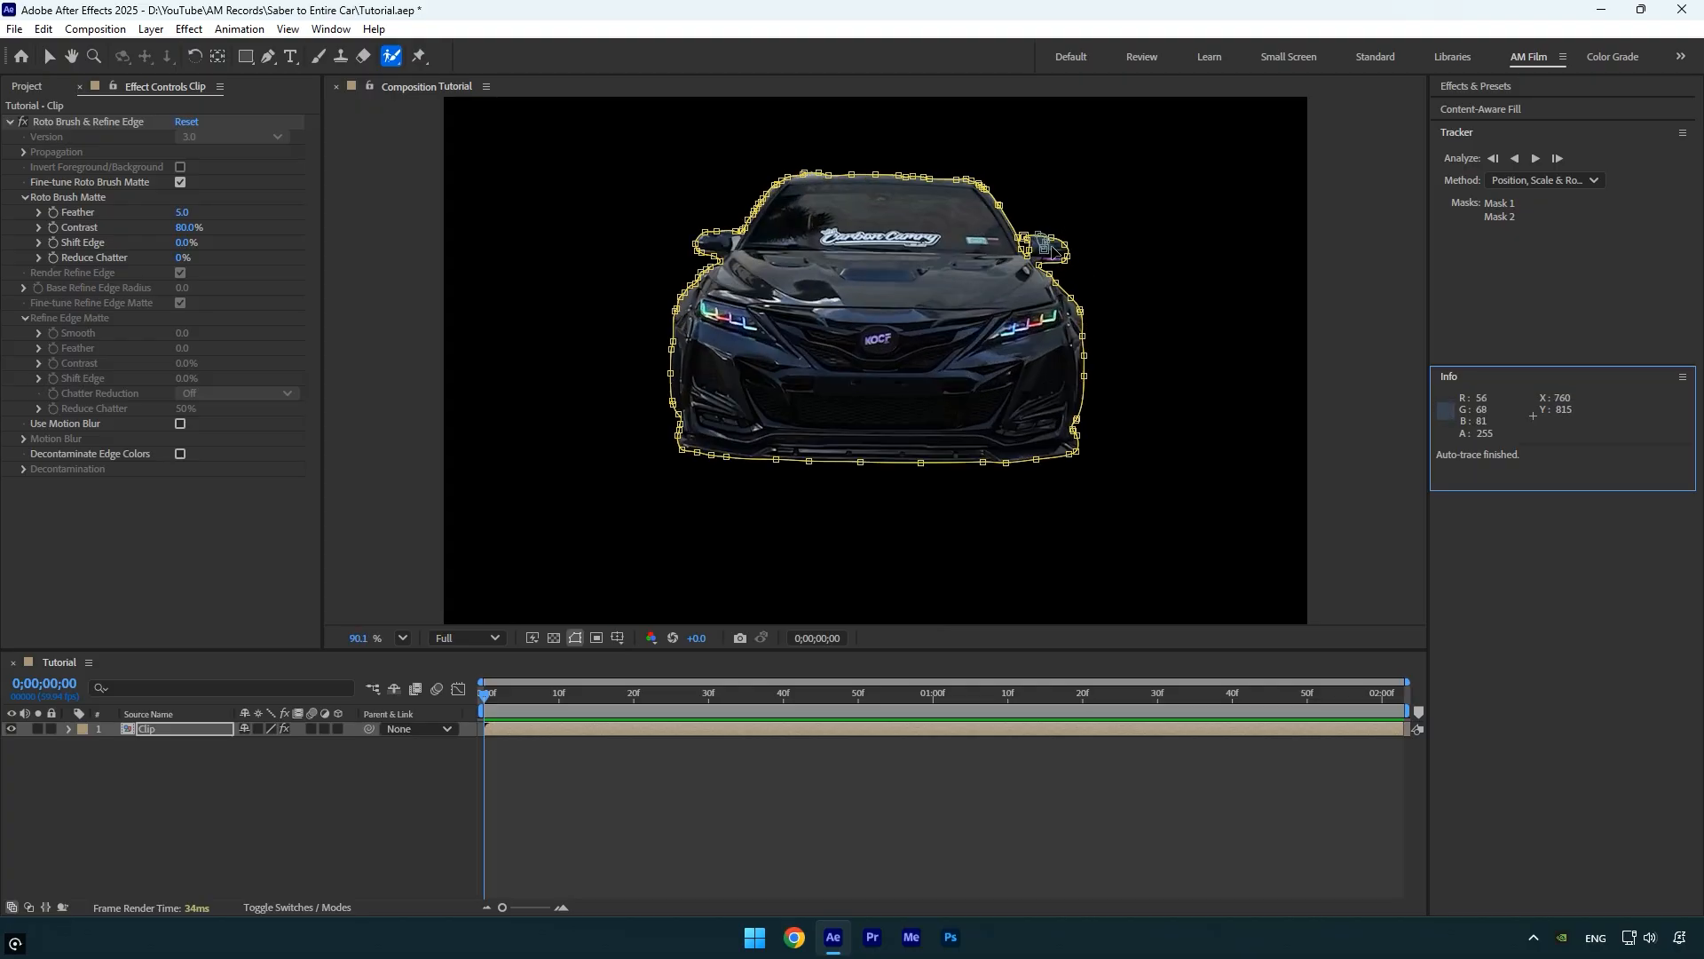
{"action": "mouse_move", "coordinate": [587, 579]}
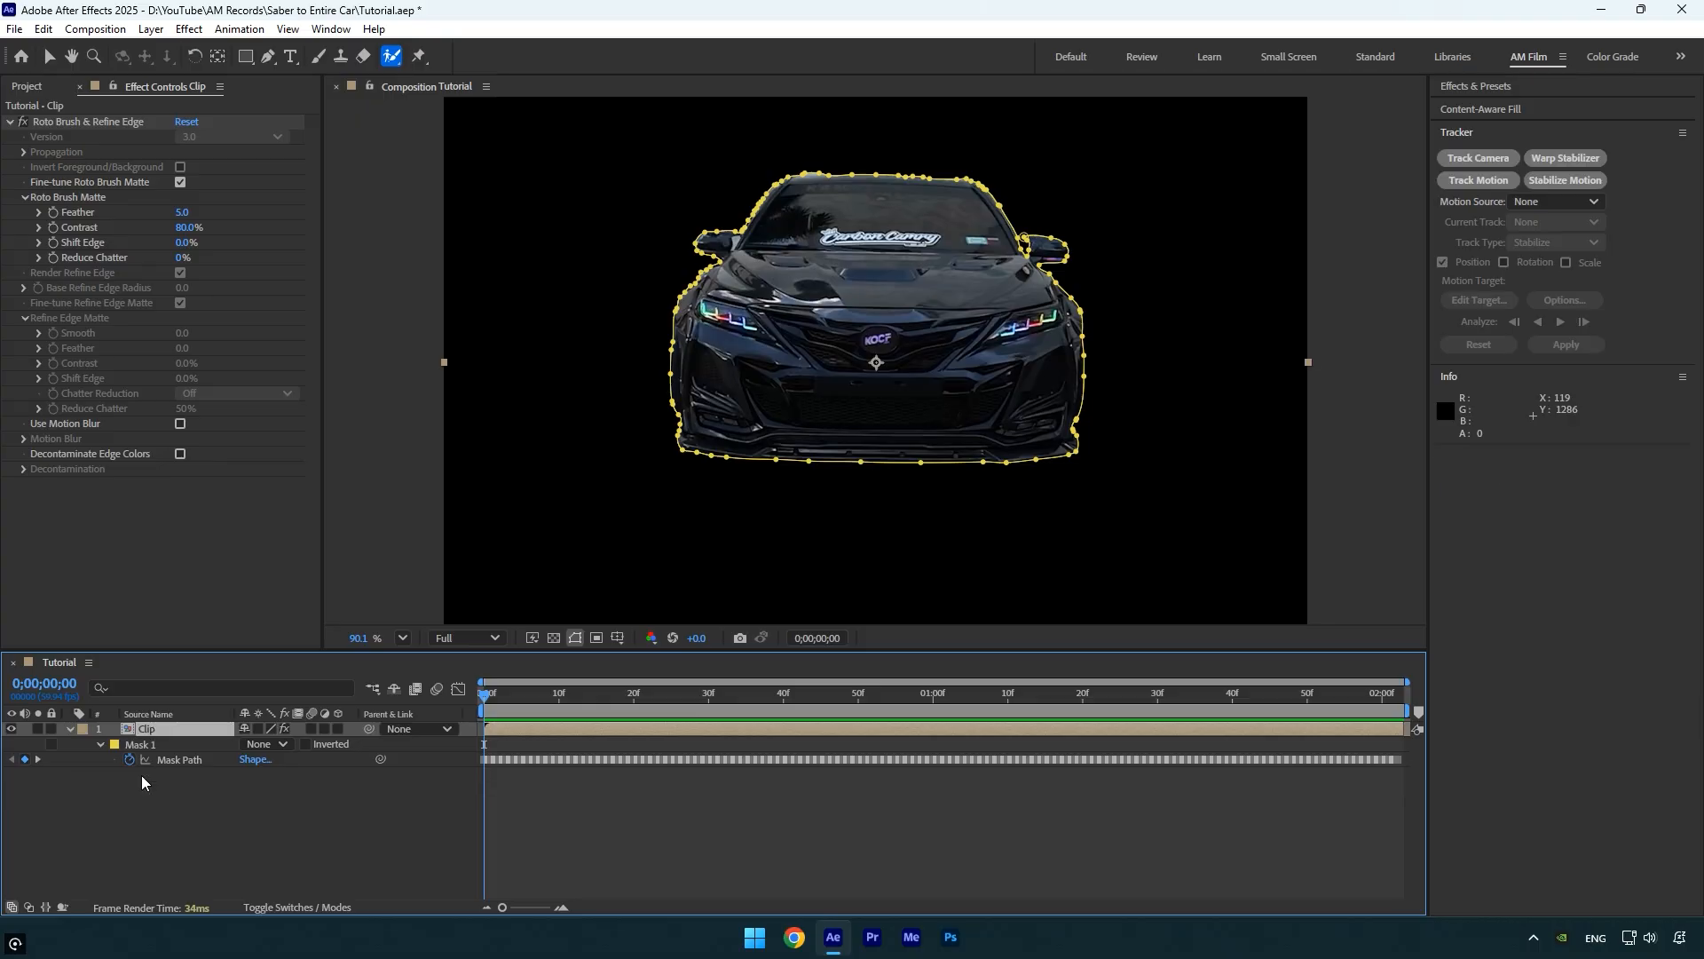
Expand the Clip layer's Masks to show Mask 1 and its Mask Path keyframes
{"action": "left_click", "coordinate": [386, 637]}
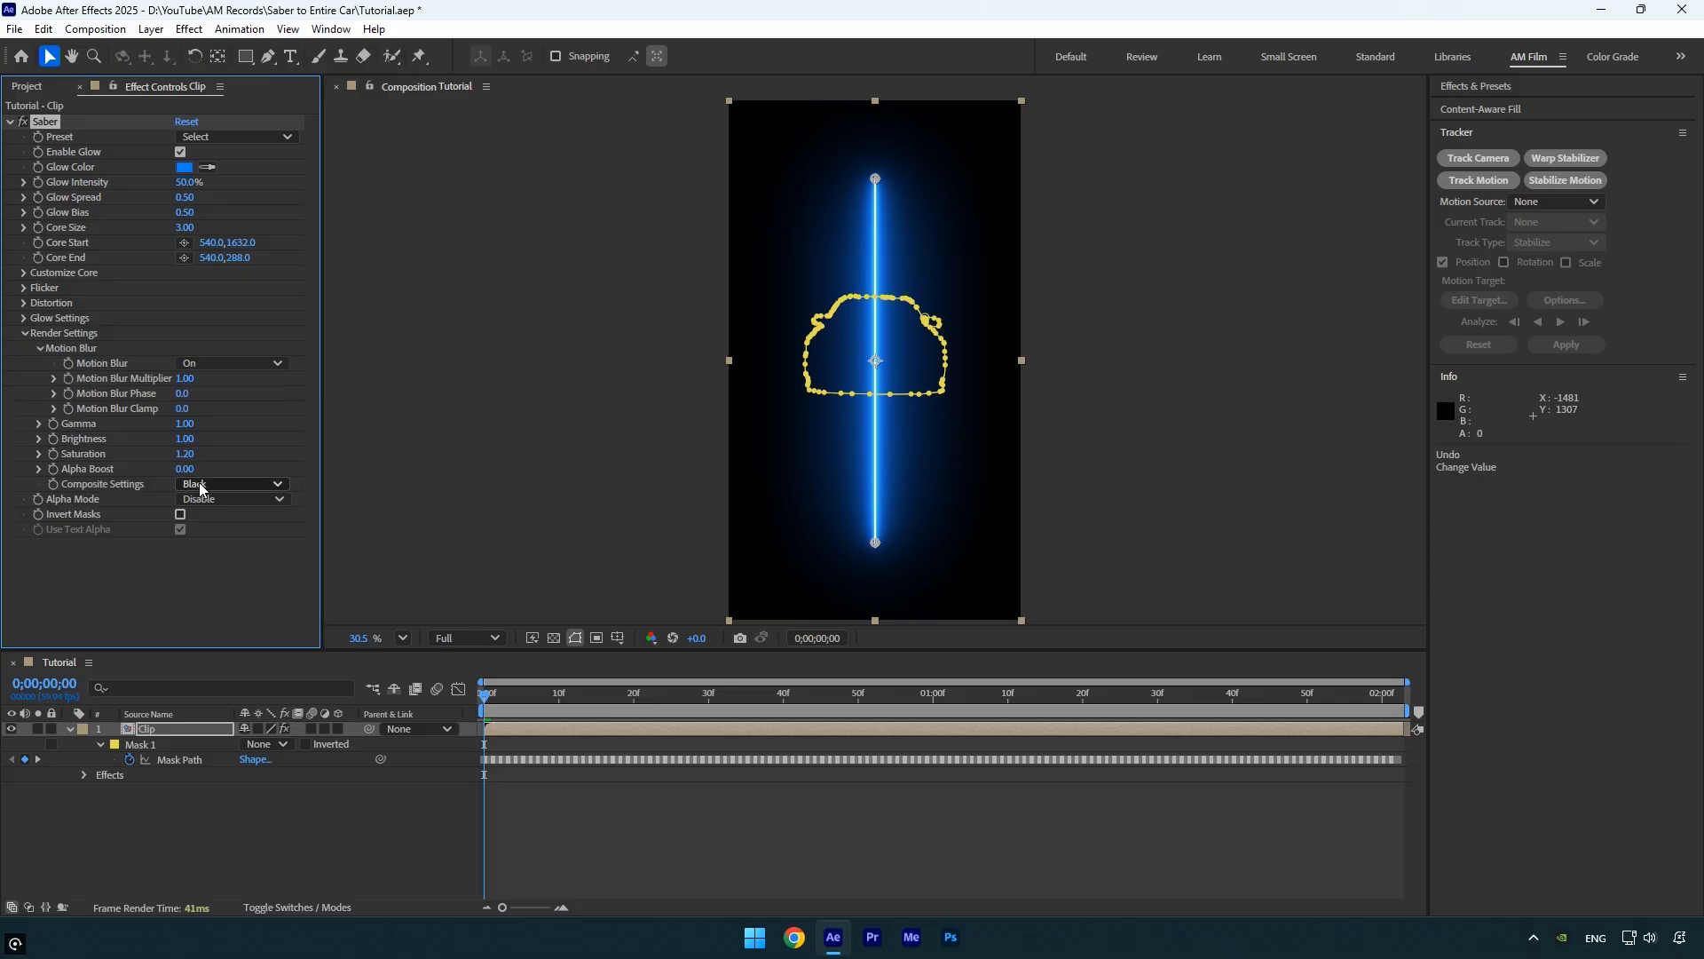
Set Saber's Composite Settings to Add and its Core Type to Layer Masks
{"action": "left_click", "coordinate": [231, 484]}
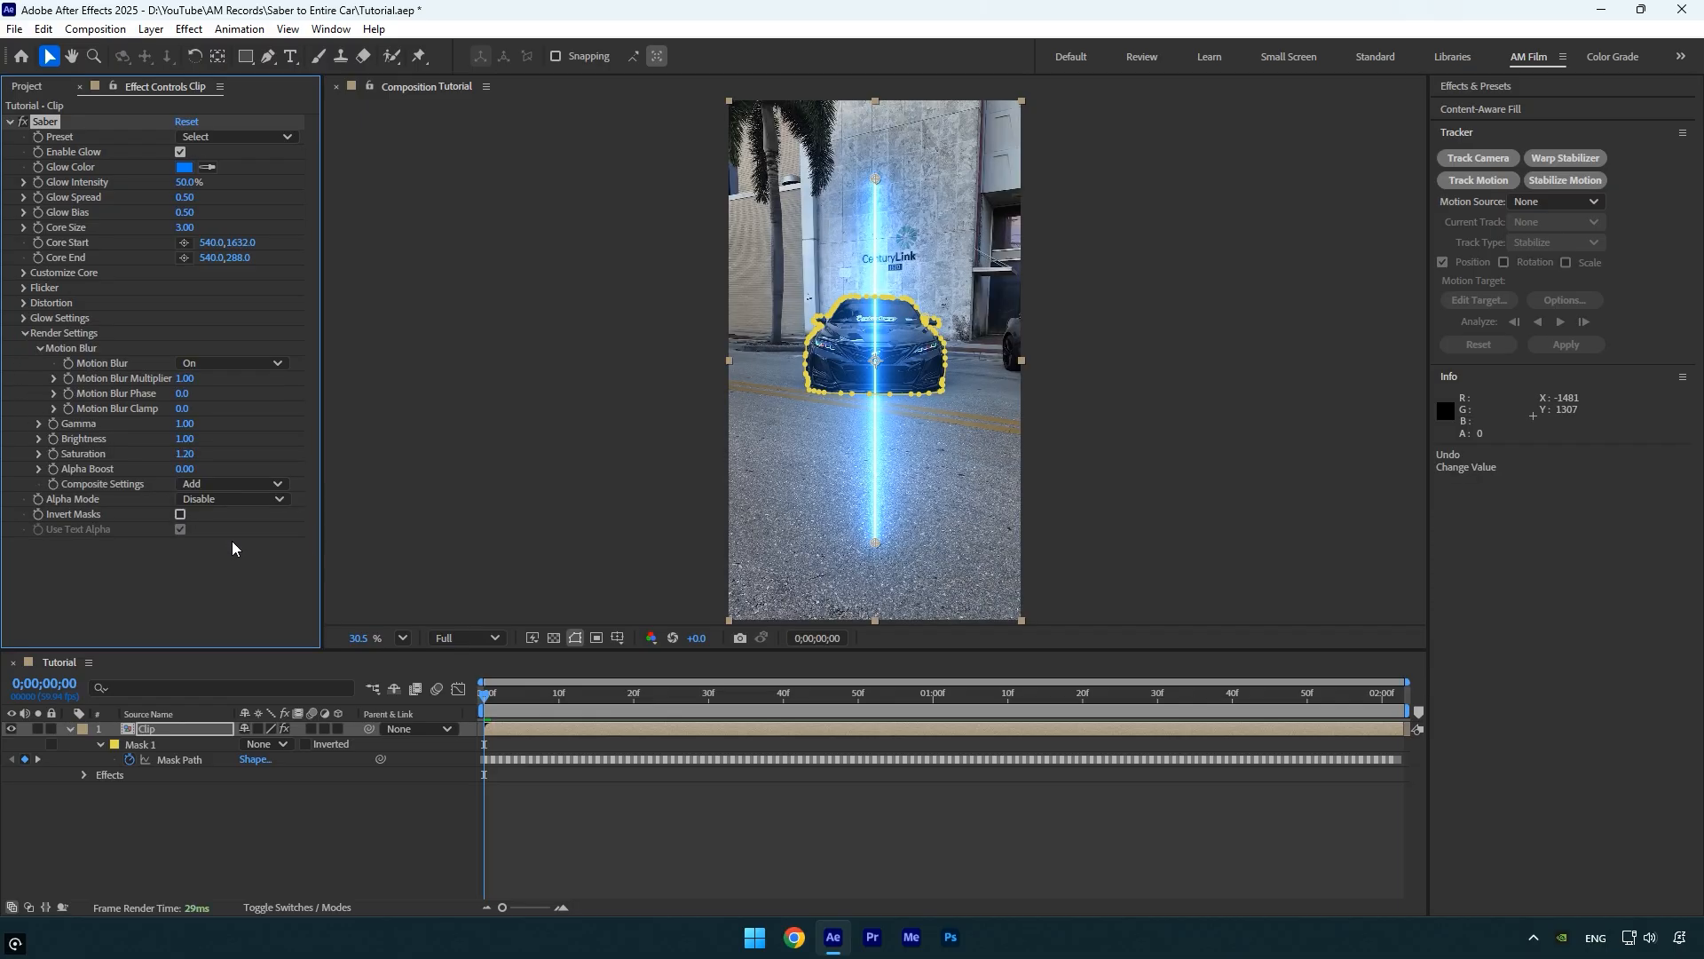
{"action": "left_click", "coordinate": [232, 287]}
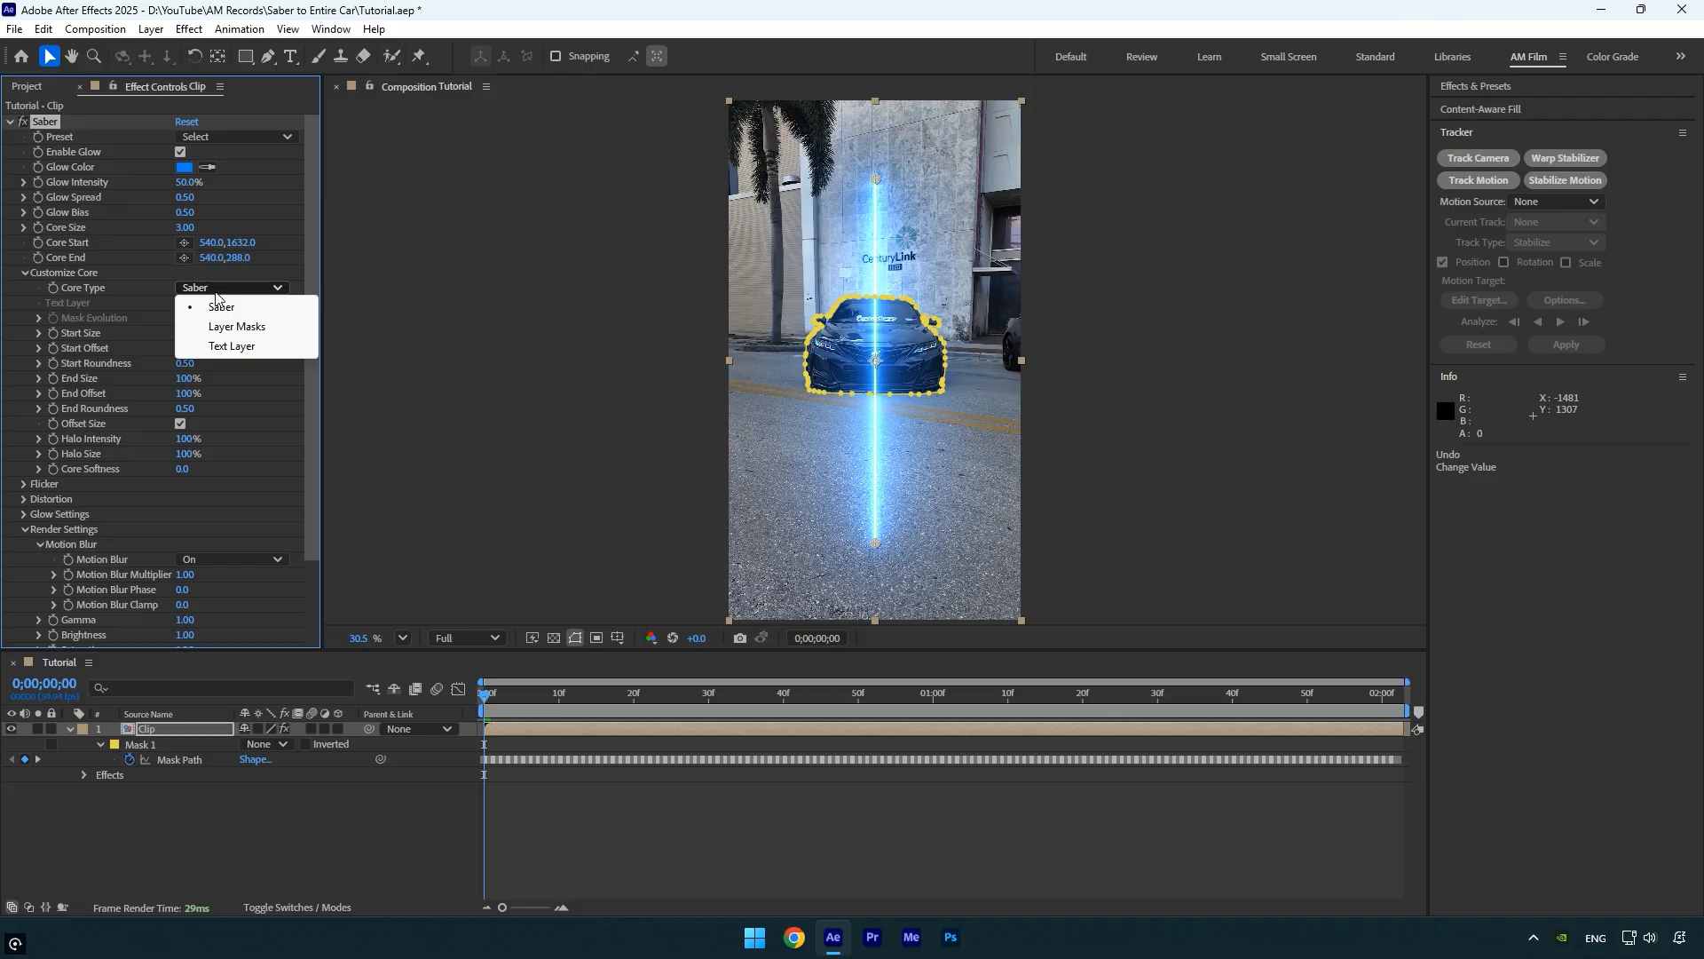
{"action": "left_click", "coordinate": [236, 325]}
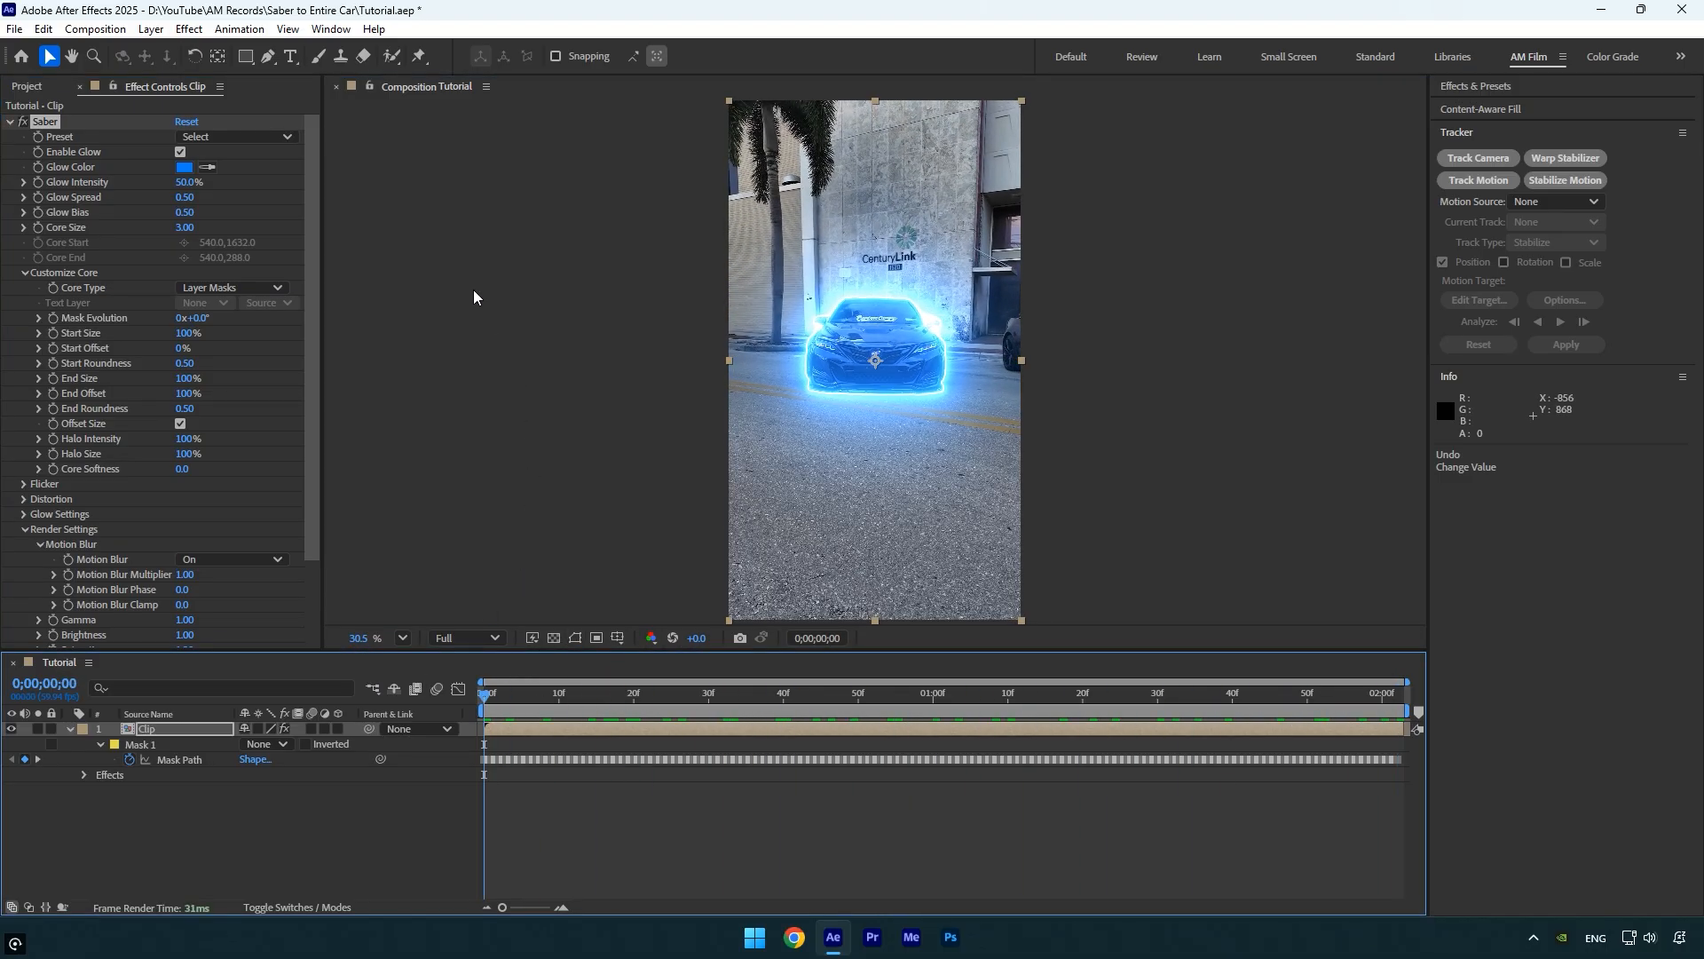
Switch Saber to a different preset with a thinner, subtler glow
{"action": "left_click", "coordinate": [233, 136]}
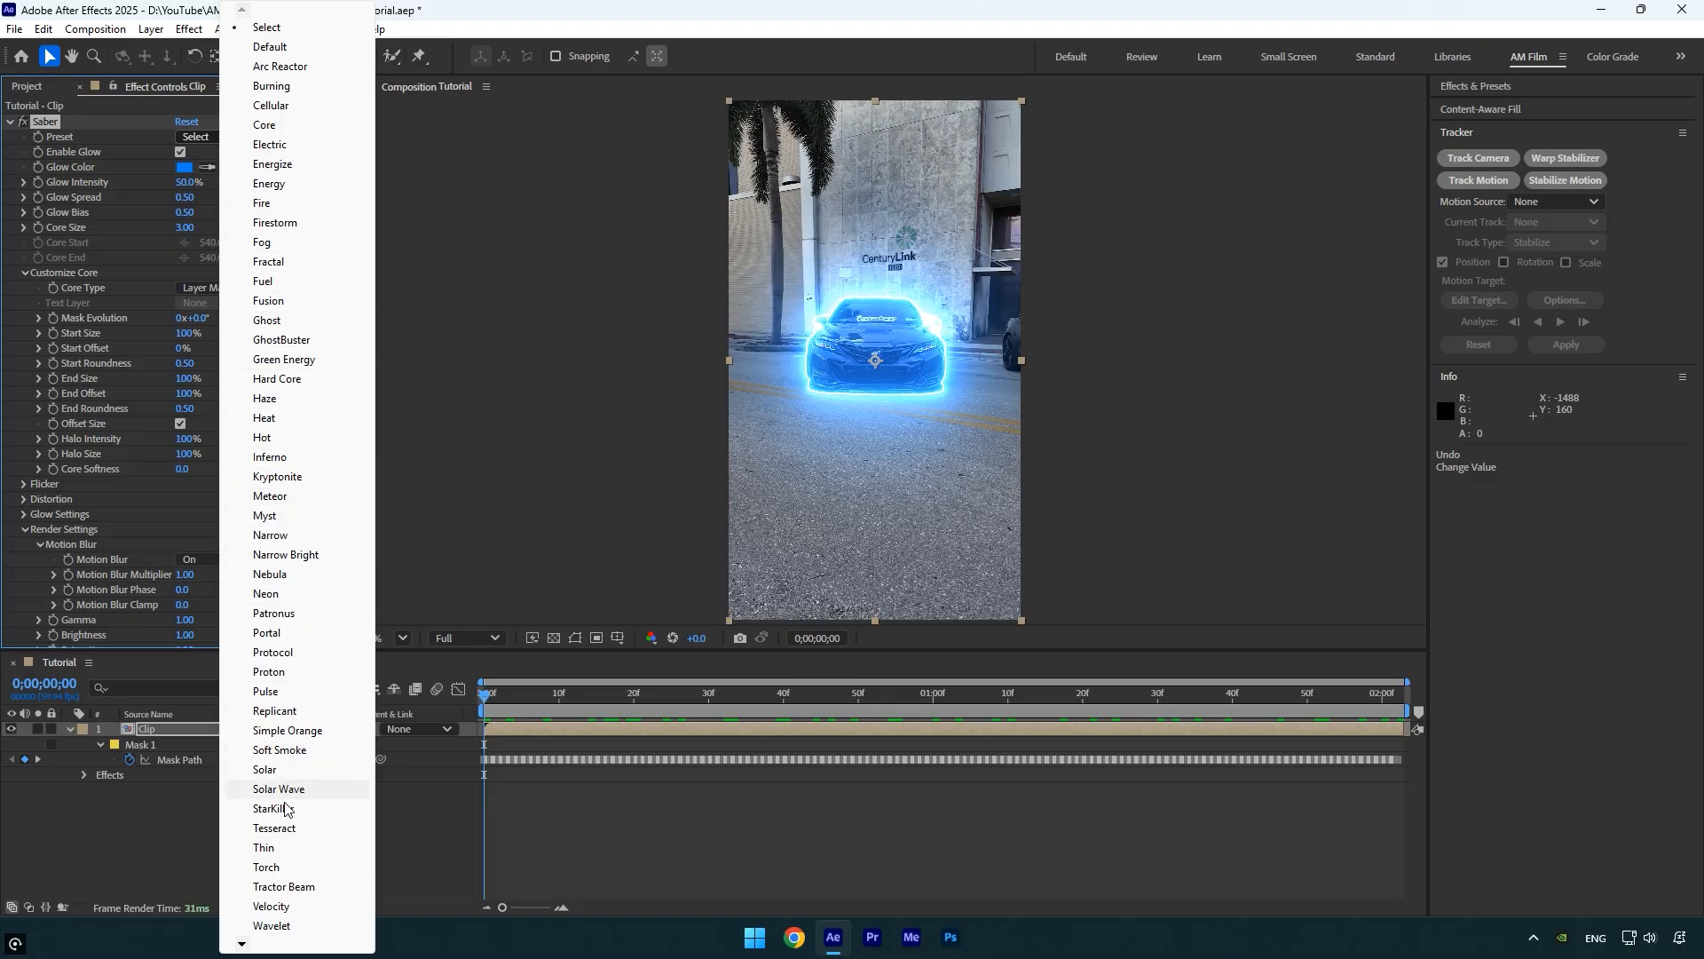
{"action": "left_click", "coordinate": [265, 847]}
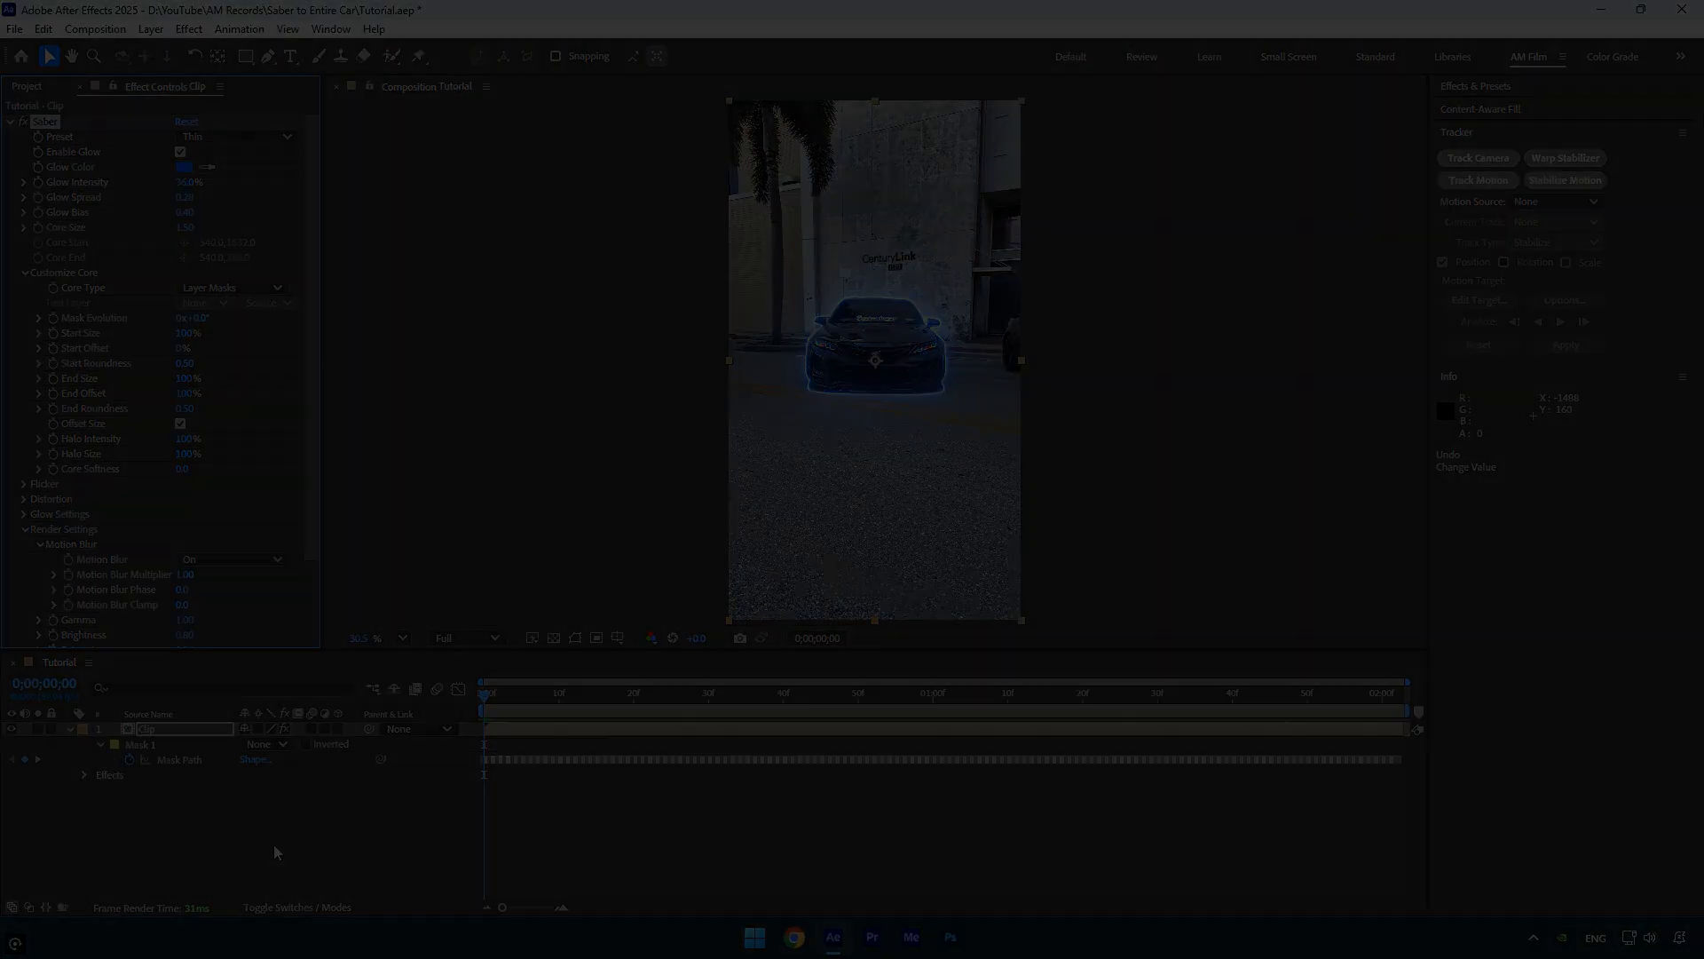